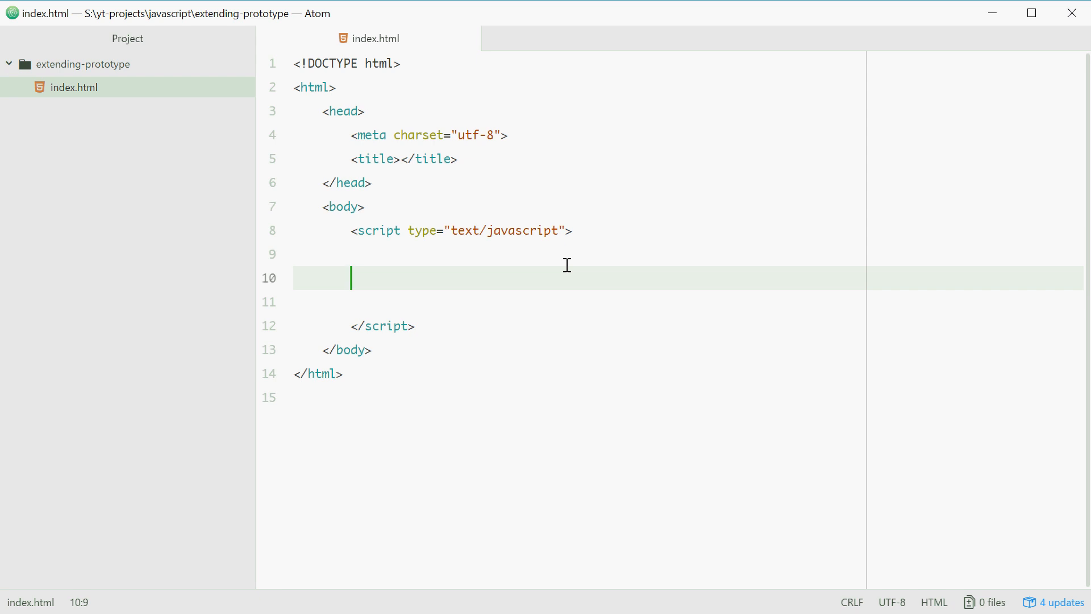
mouse_move(627, 269)
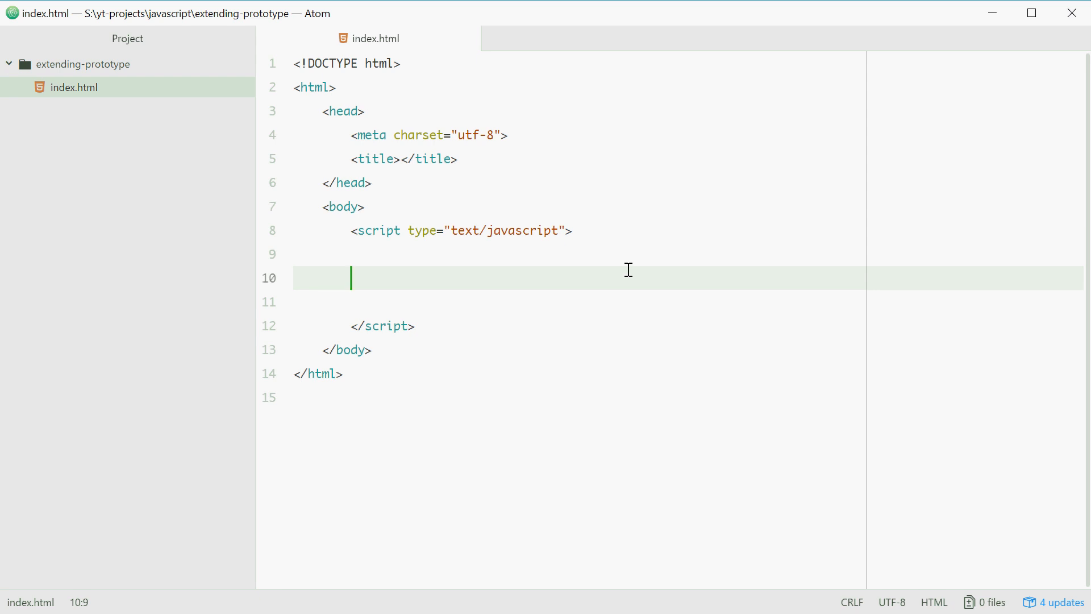
Step: Declare let f = 140; with a // fahrenheit comment on line 10 of the script
type("let f = 1")
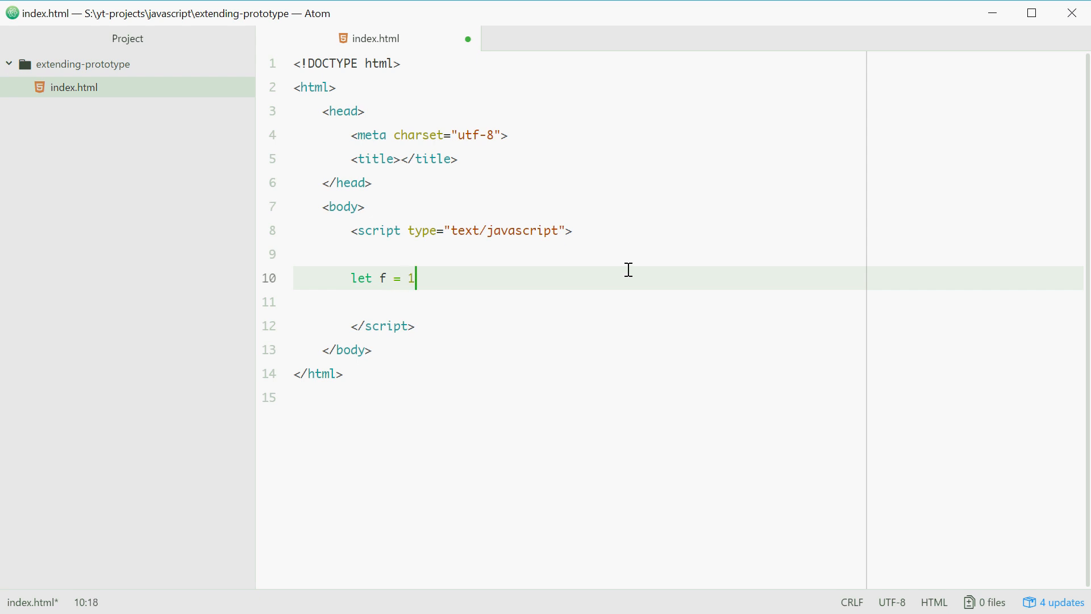
type("40;")
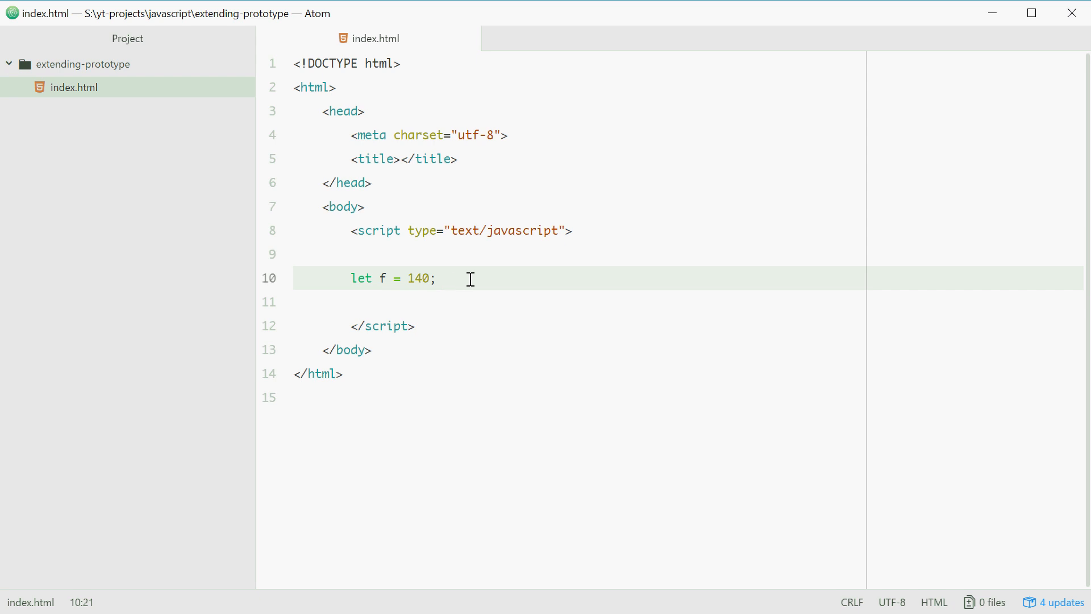
type("// fah")
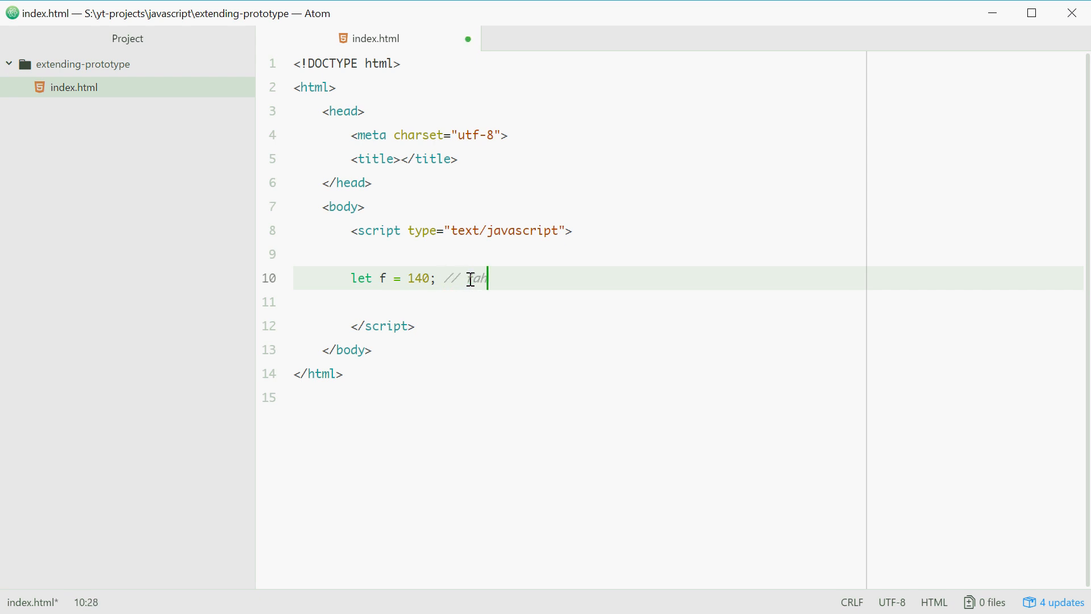
type("renheit")
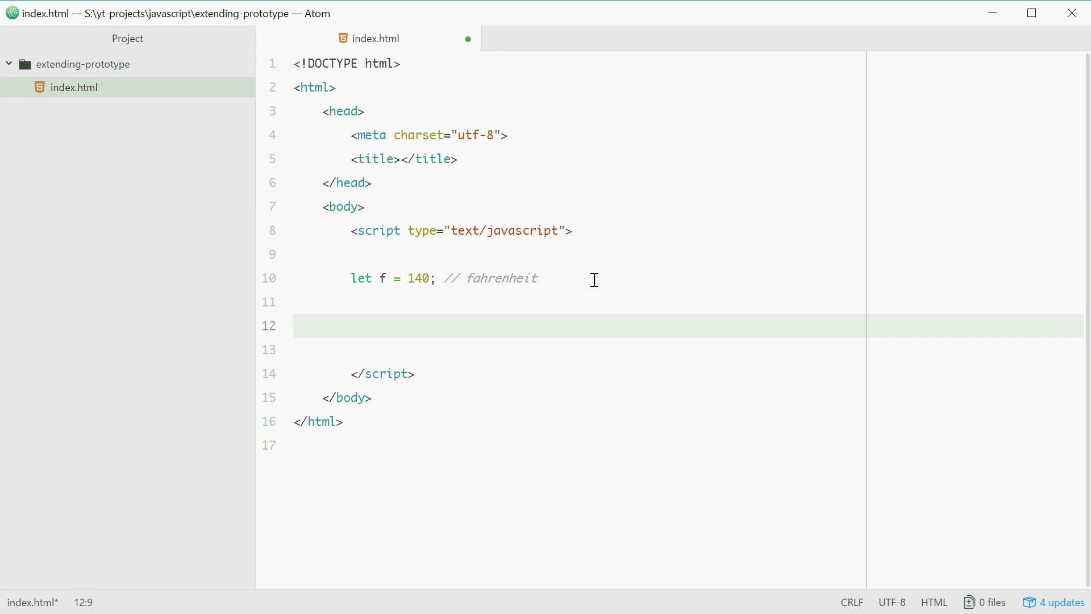
Step: Start a toCelcius(n) function draft, then replace it with the call f.toCelcius();
type("function toCelci")
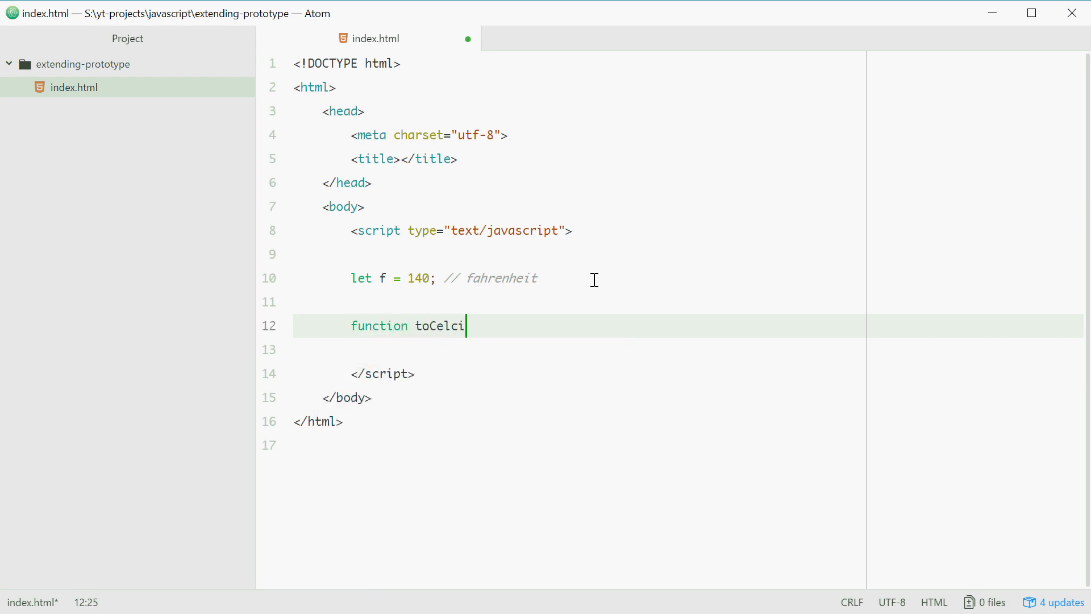
type("us(n)")
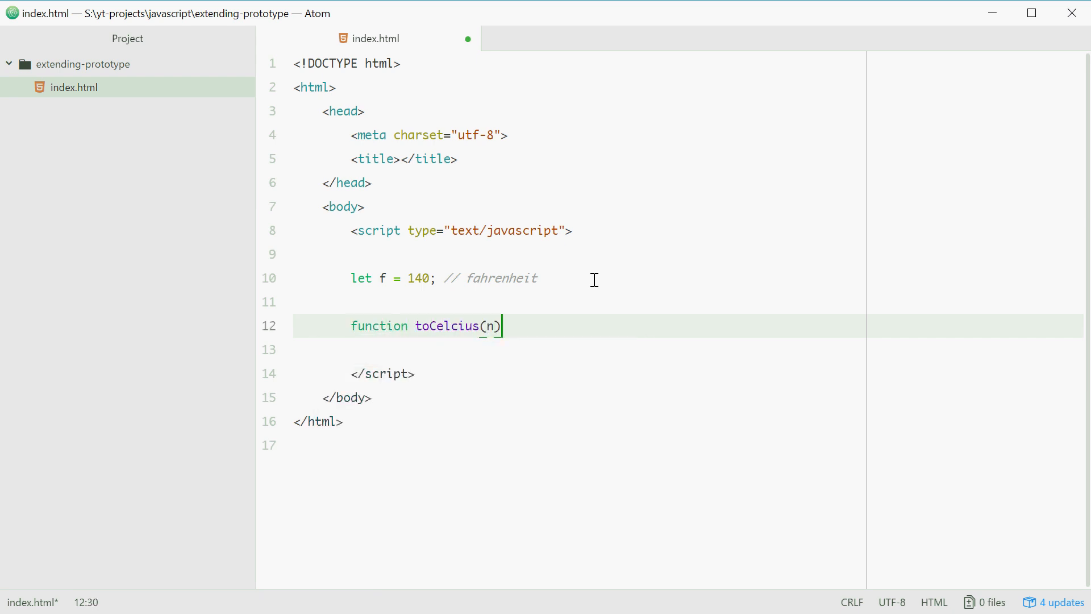
type("{")
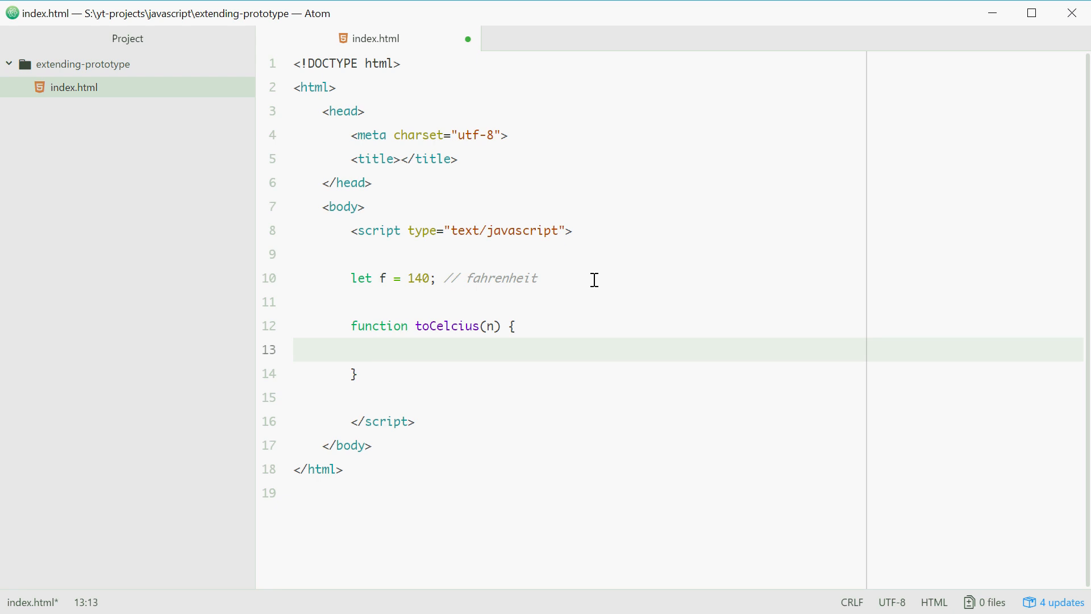
type("return")
type("f.toCelcius();")
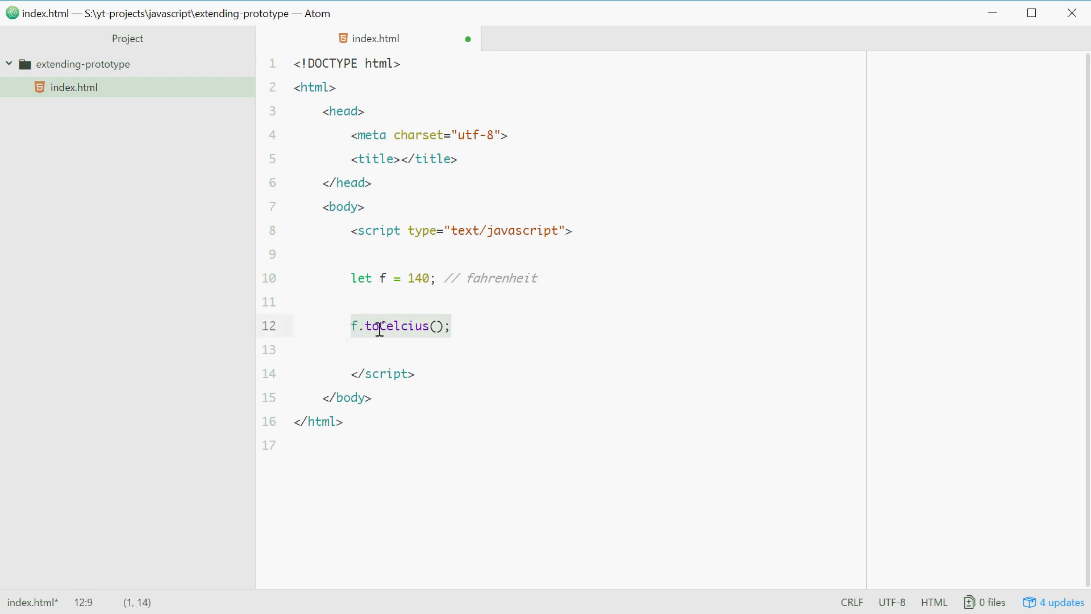
Step: Insert Number.prototype.toCelcius = function() {}; with an open empty body below the variable
left_click(354, 325)
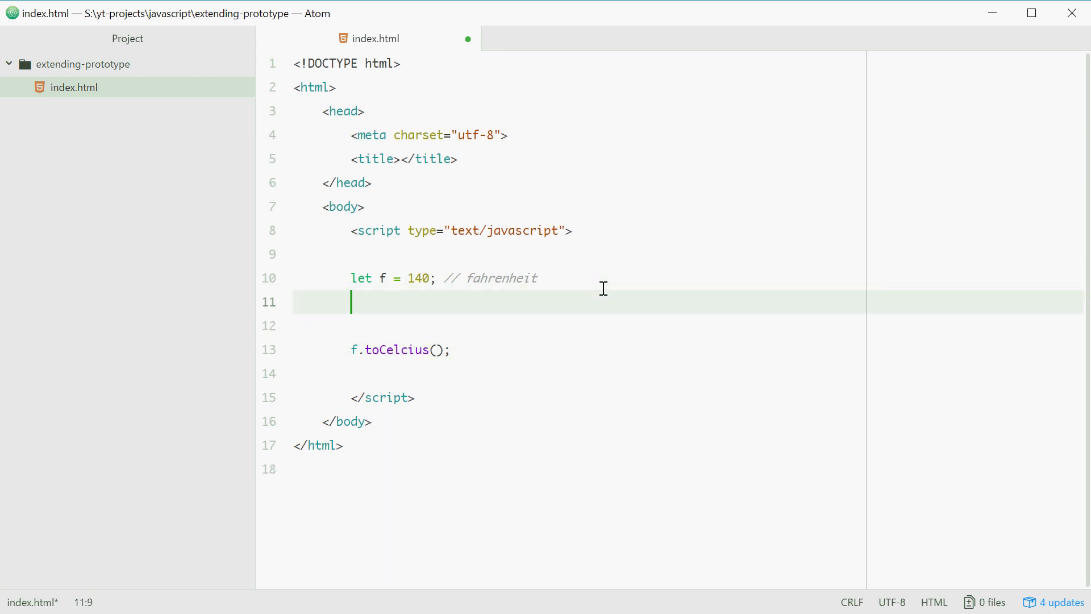
type("Numb")
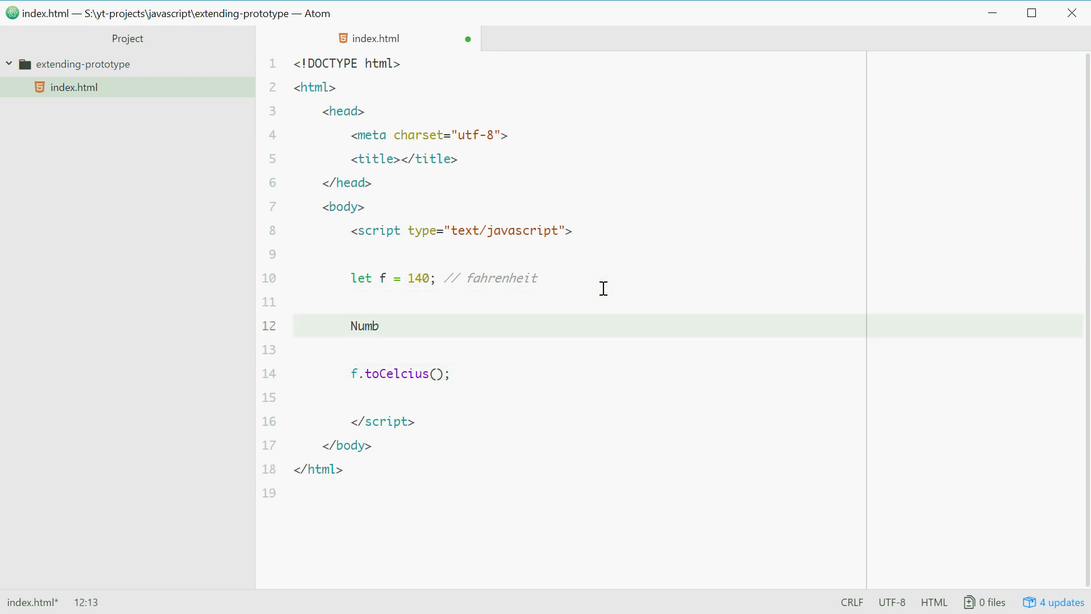
type("er.protot")
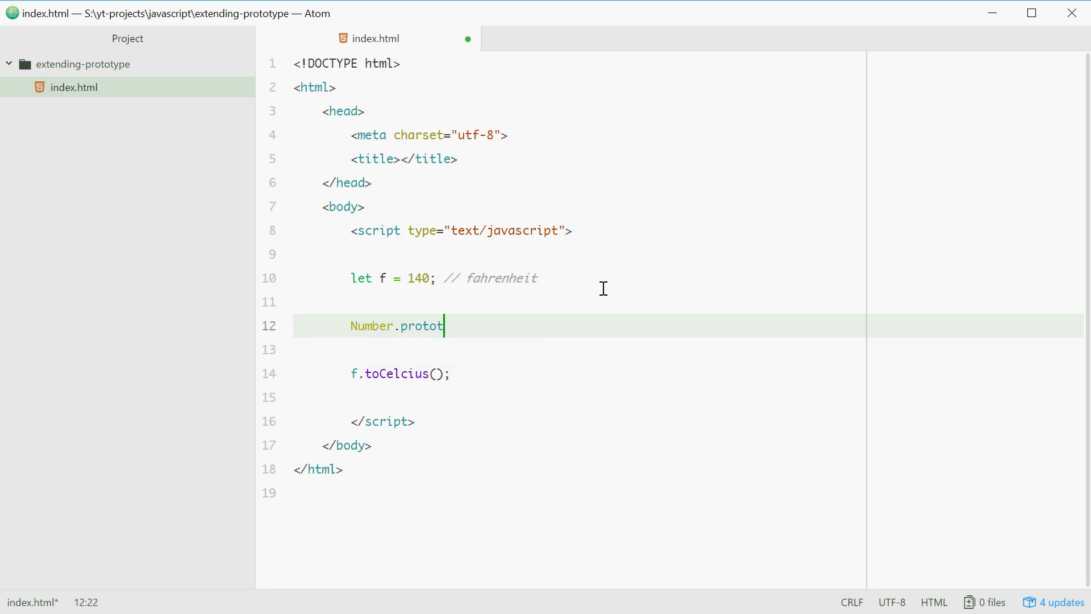
type("ype.toCelcius = function() {")
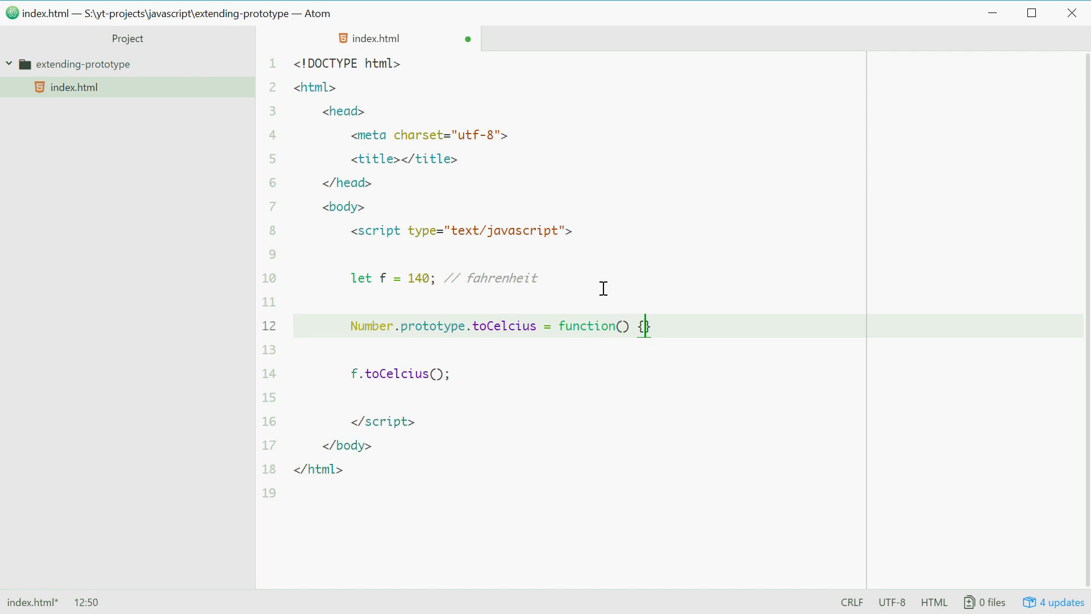
type(";")
key("enter")
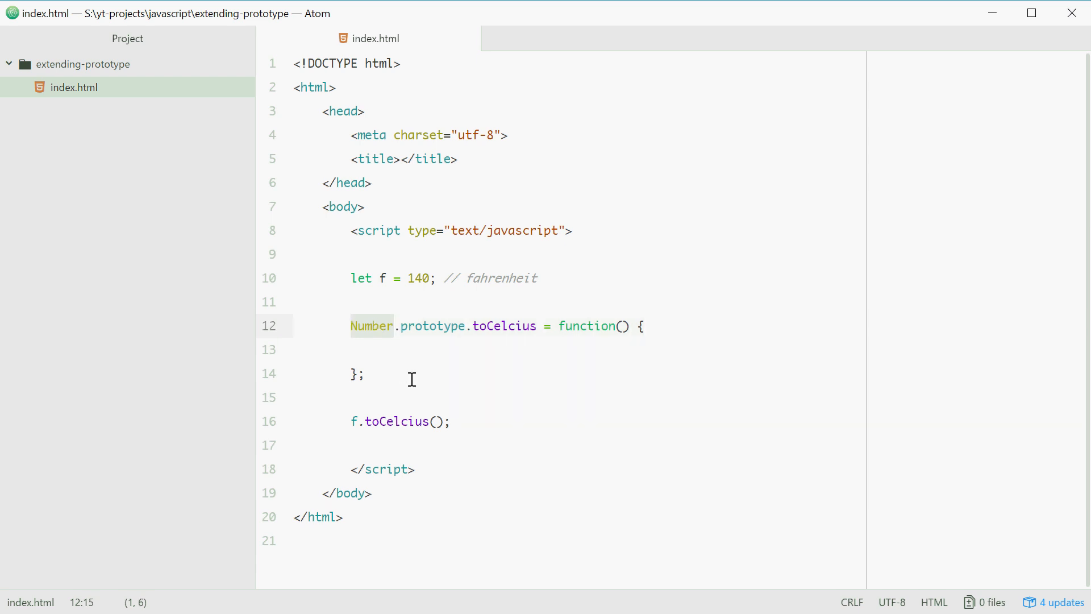
double_click(503, 326)
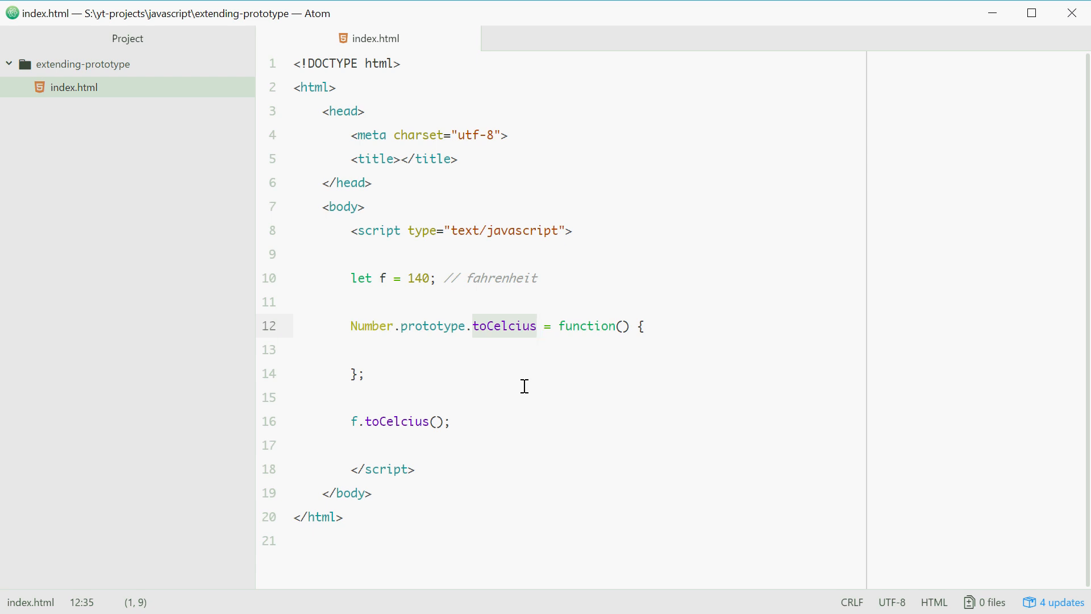
left_click(536, 325)
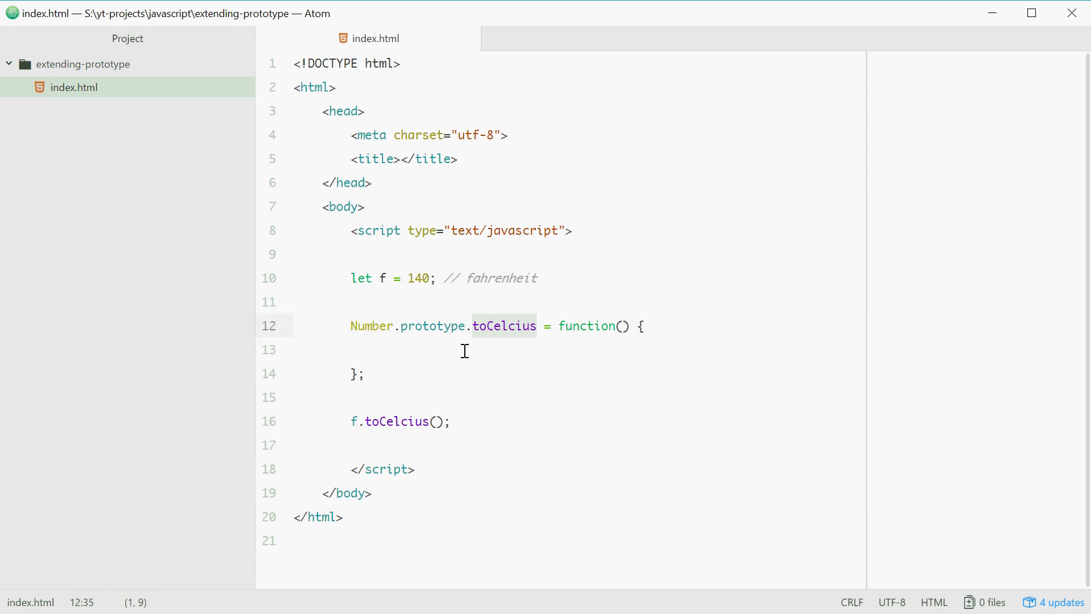
left_click(379, 349)
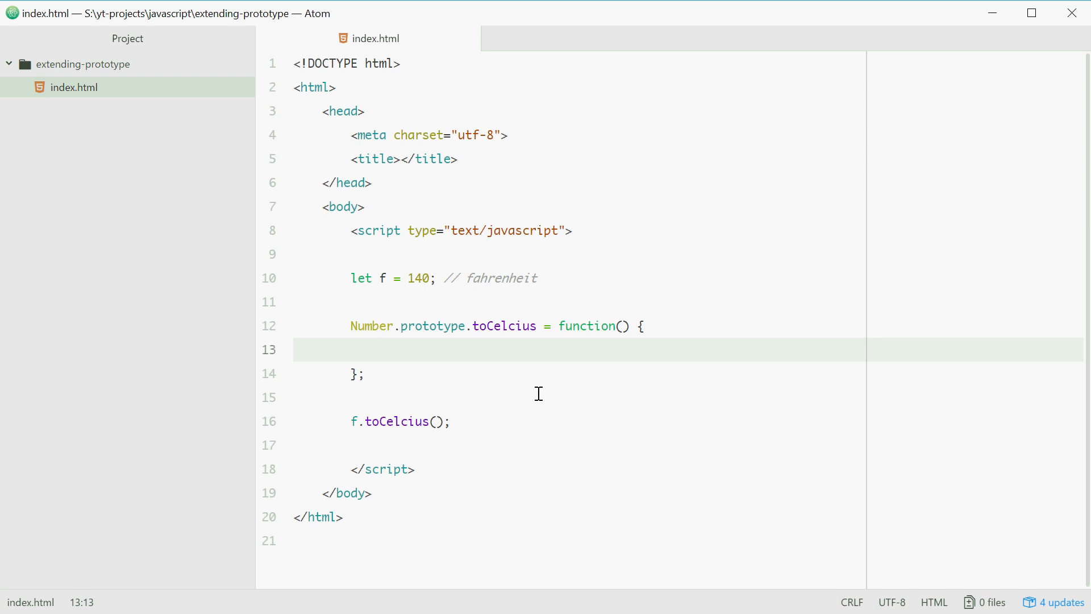
Step: Write return (this - 32) * 5/9; inside the toCelcius body
type("re")
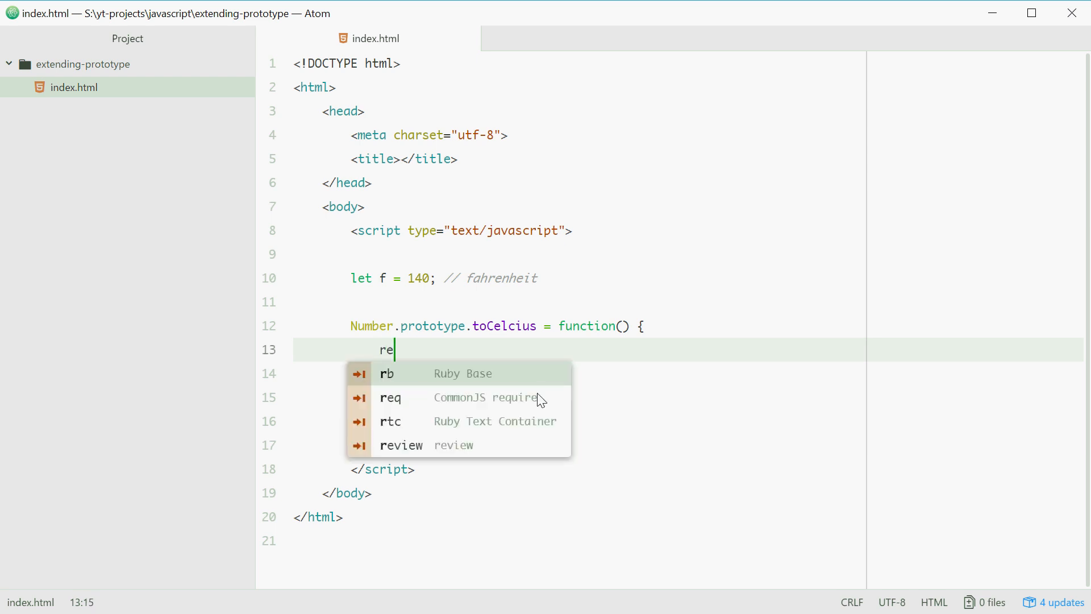
type("return (thius)")
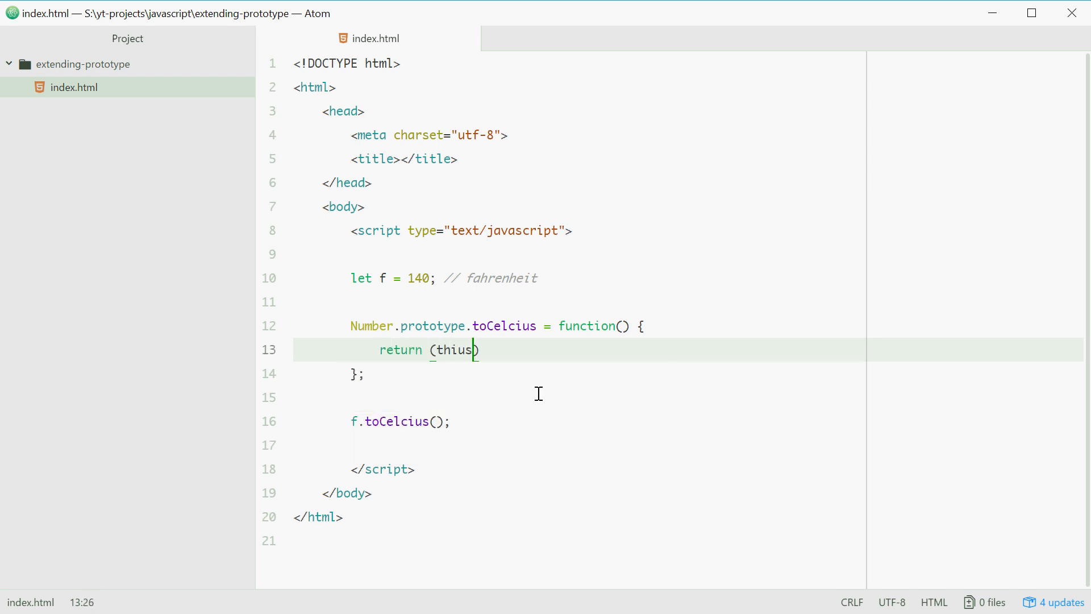
type("- 3")
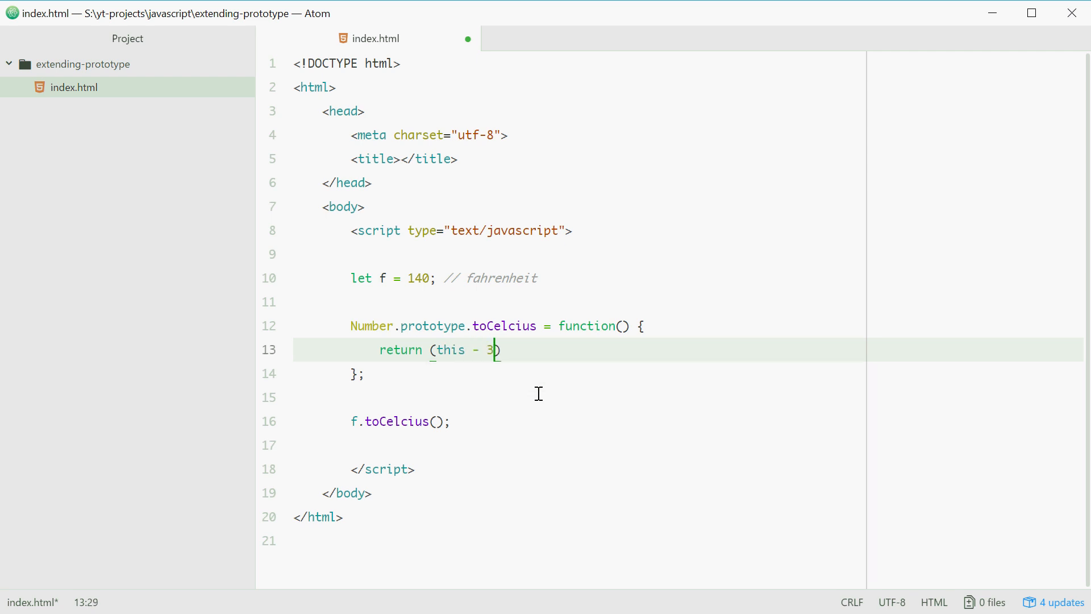
type("2) *")
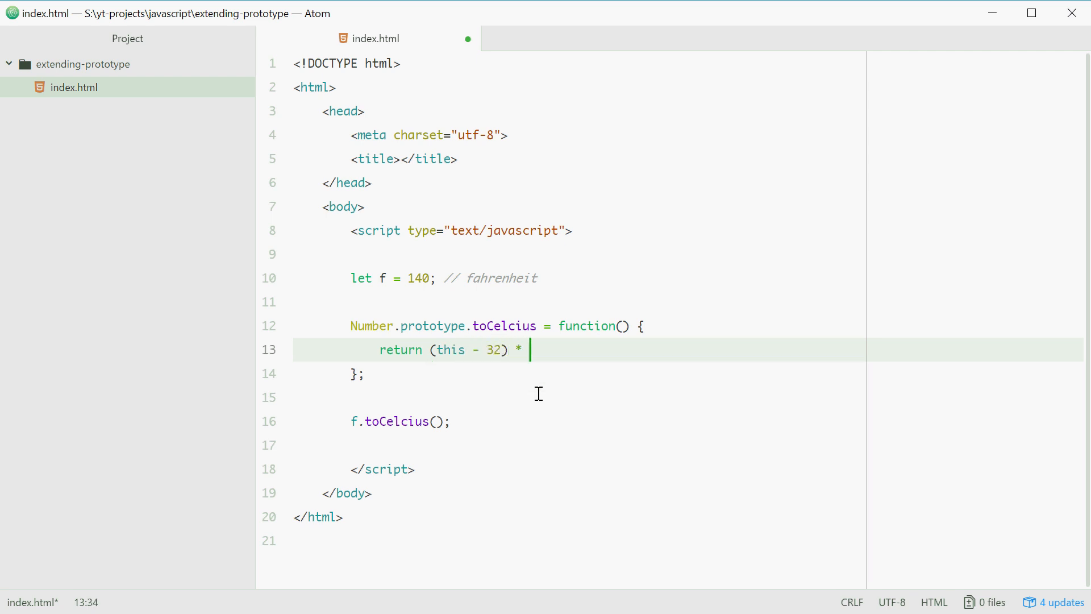
type("5/9;")
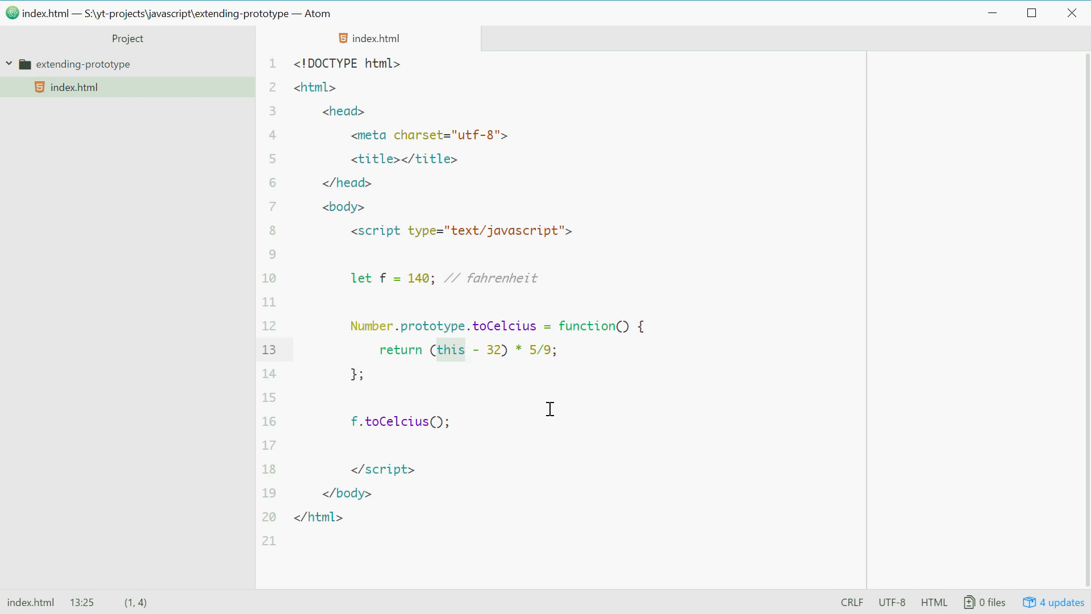
left_click(453, 421)
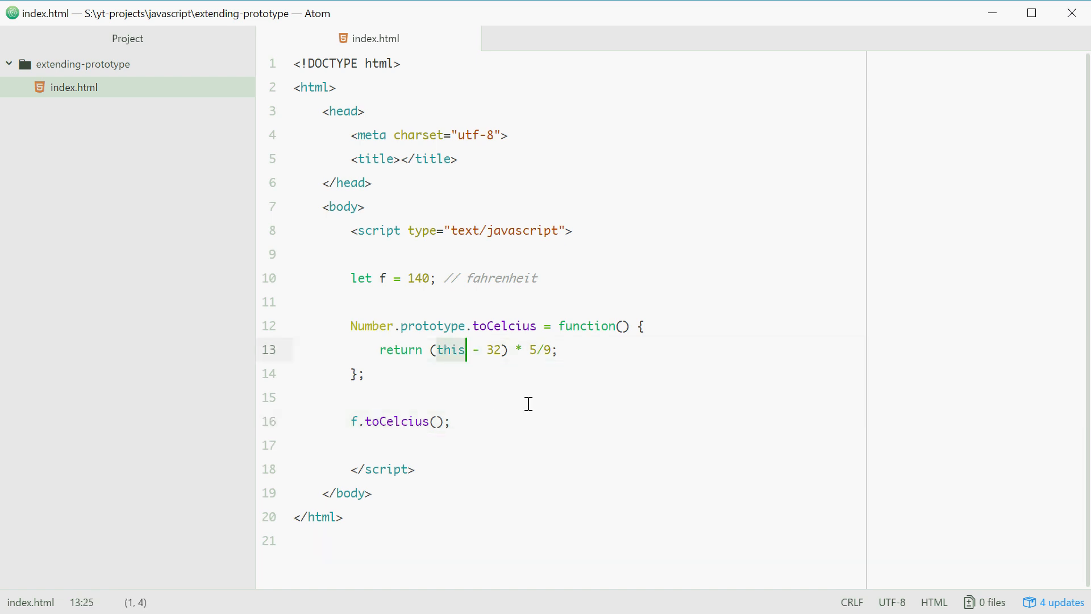
type("140")
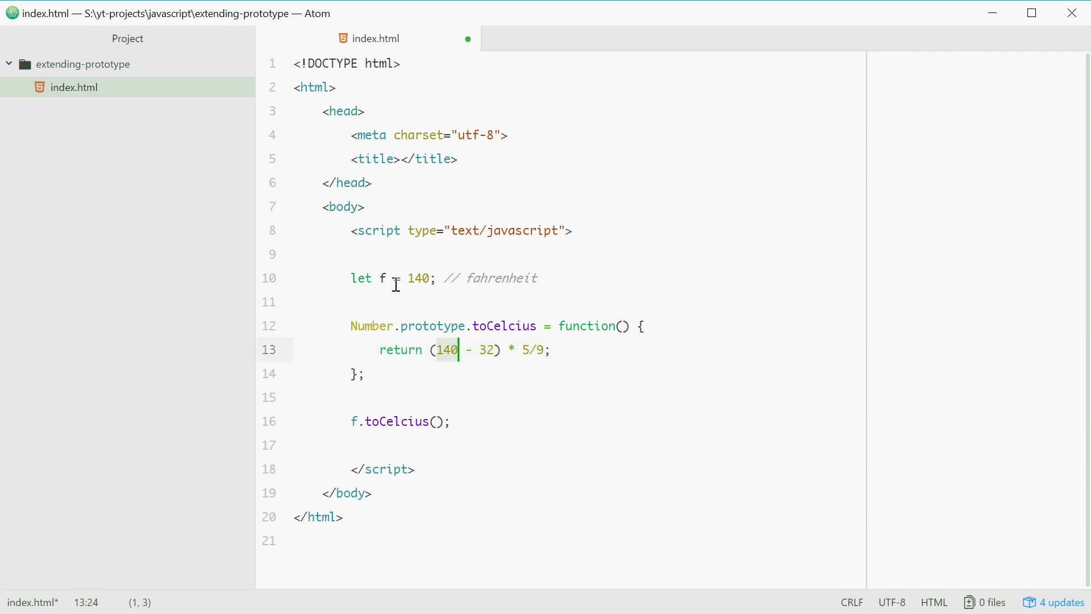
left_click(381, 278)
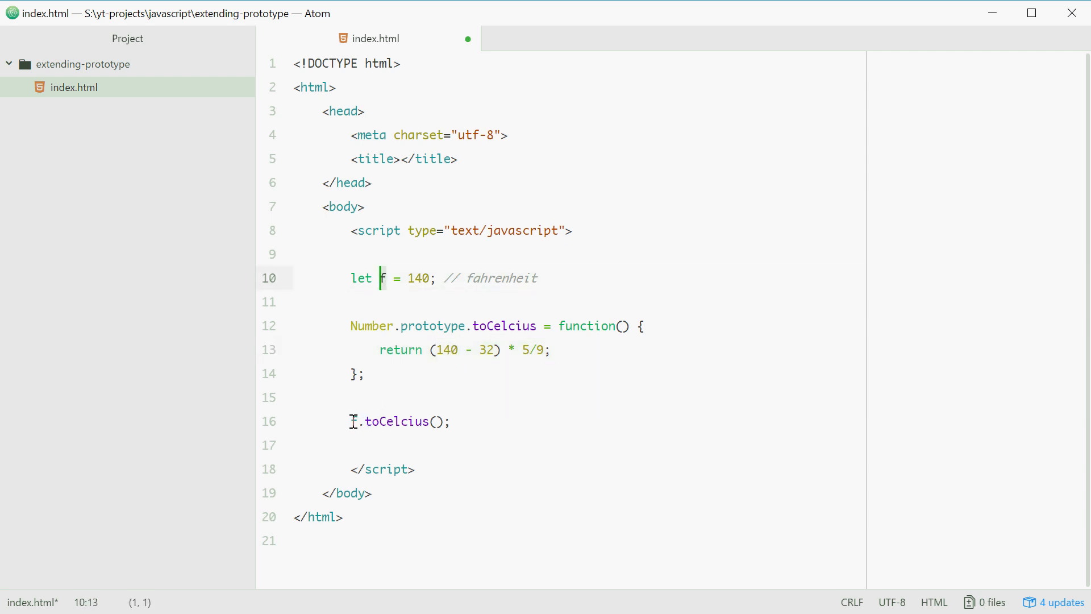
left_click(450, 421)
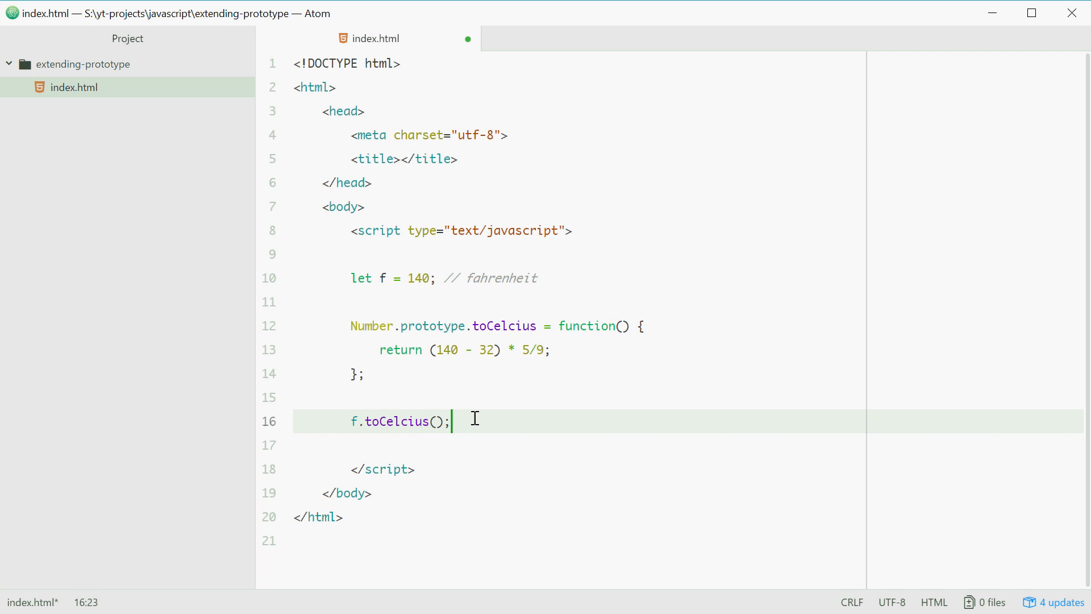
type("this")
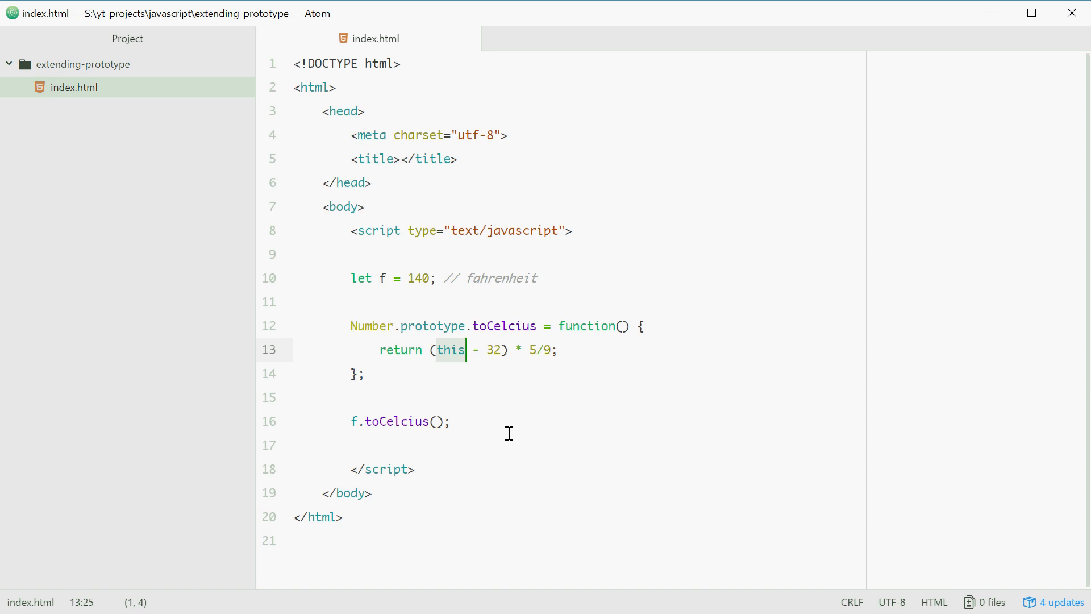
left_click(354, 421)
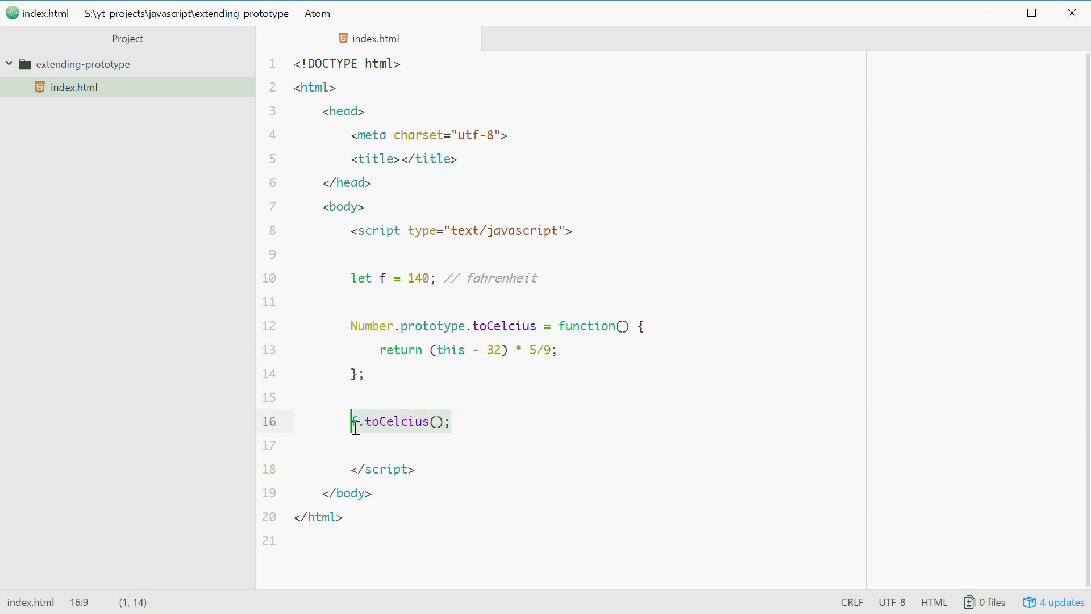
left_click(515, 430)
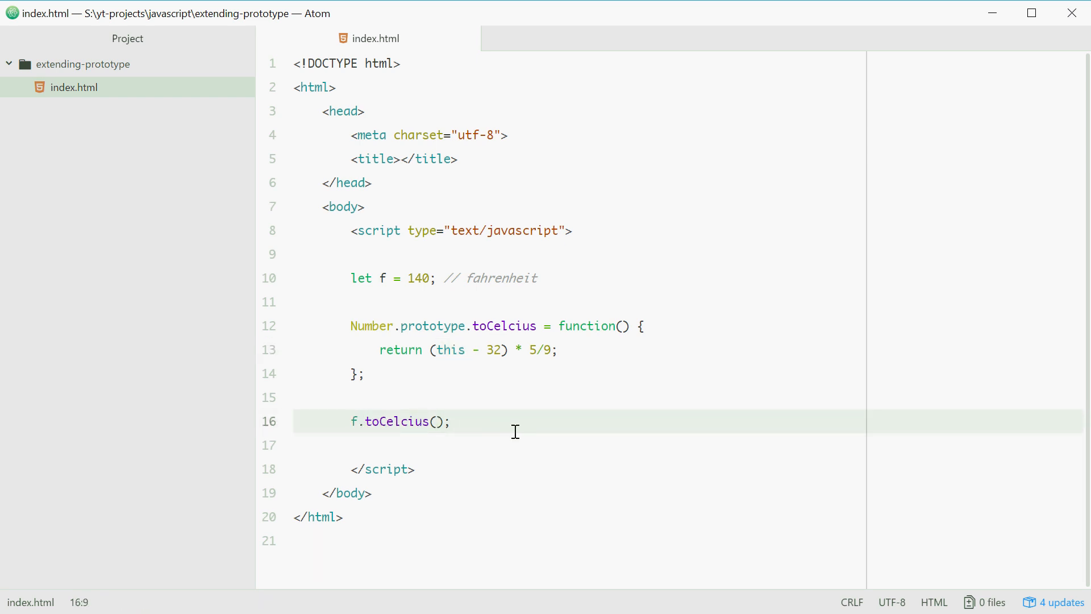
Step: Wrap the call line so it reads alert(f.toCelcius());
type("alert(")
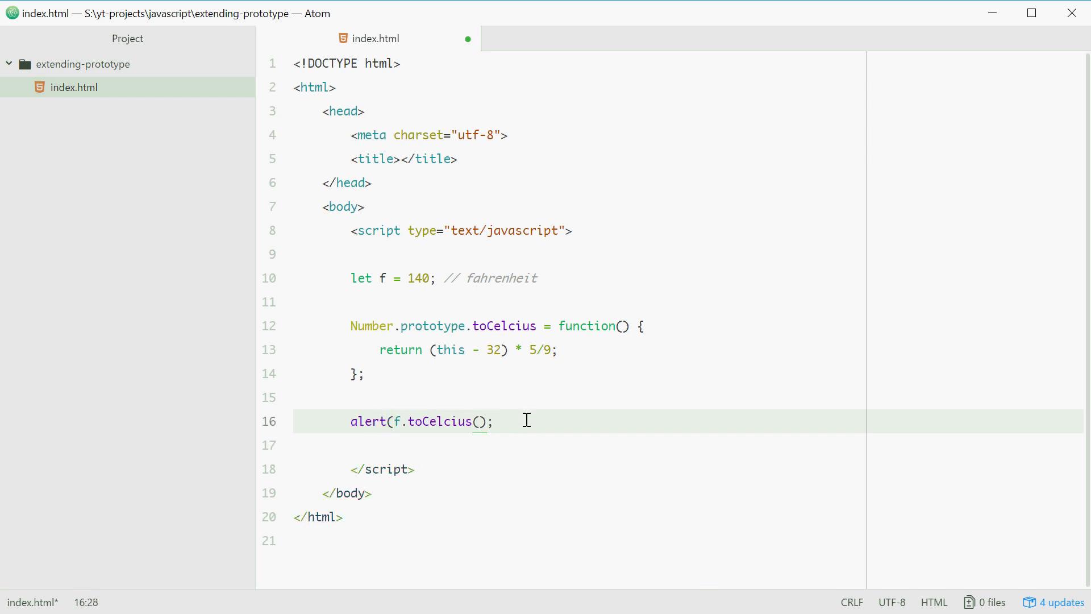
type(")")
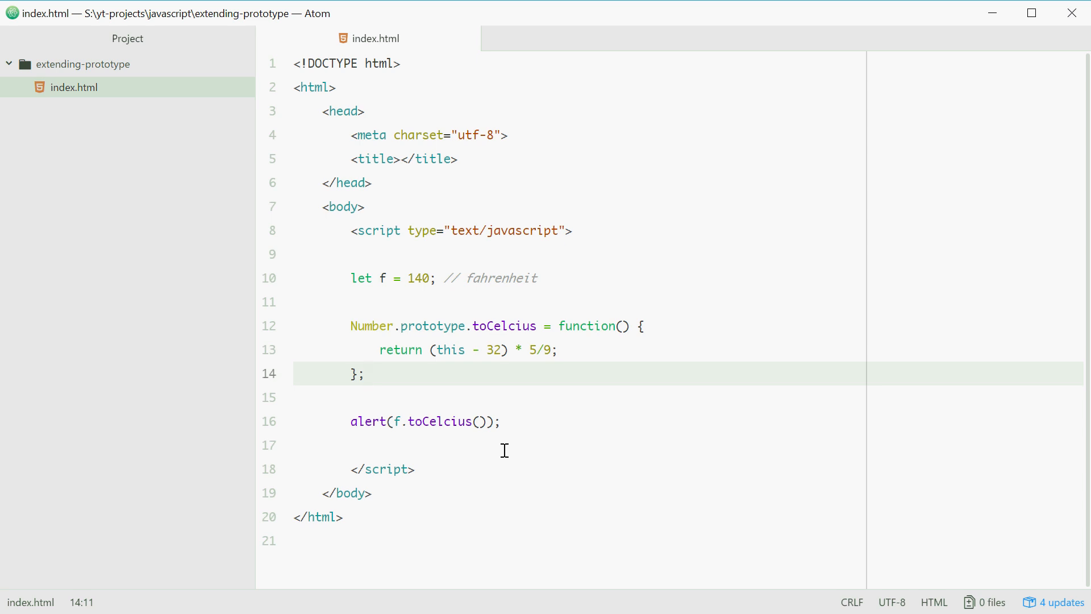
Step: Type String.prototype.funcName on a new line before alert, leaving the cursor at its end
type("String.pr")
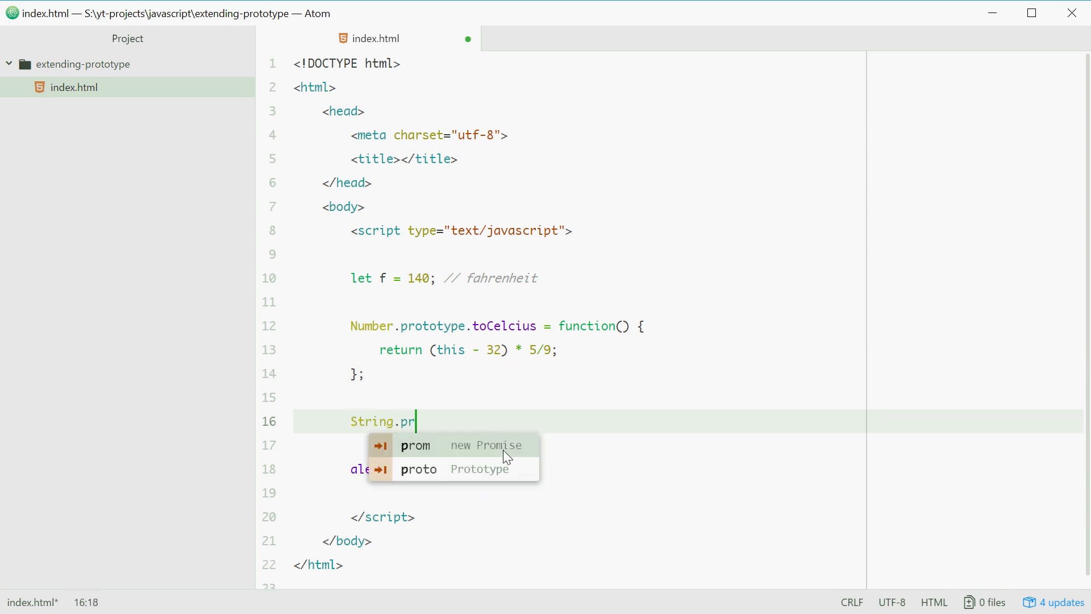
type("ototype.f")
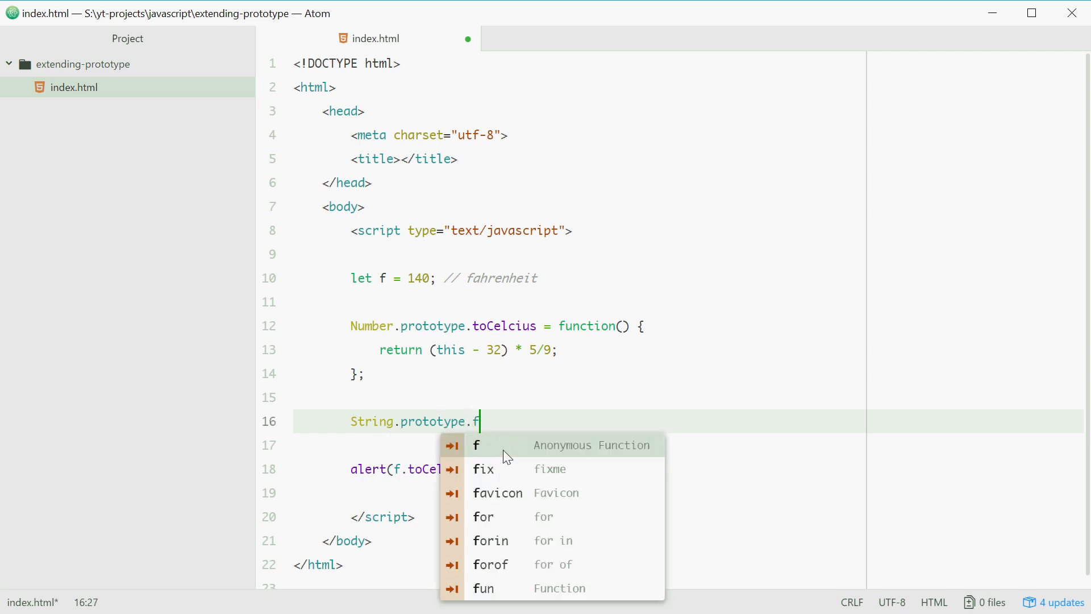
type("uncName")
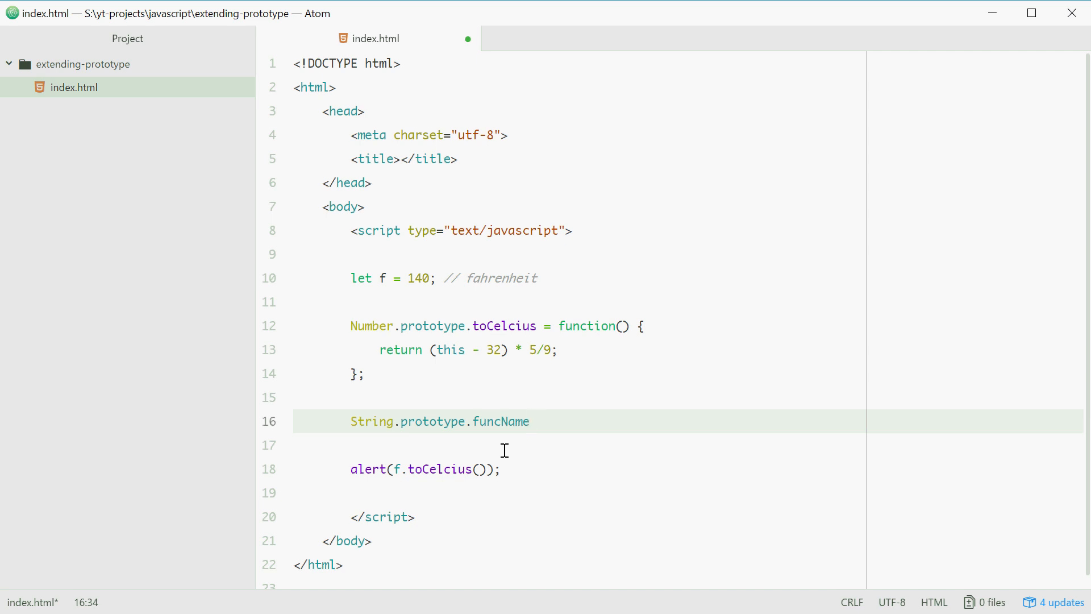
left_click(529, 421)
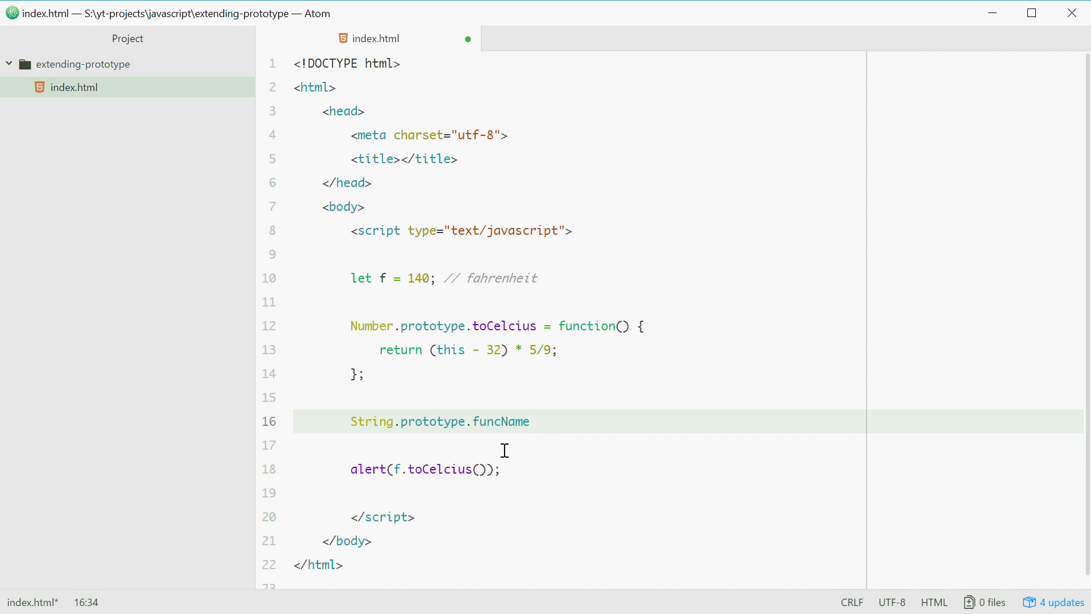
left_click(529, 421)
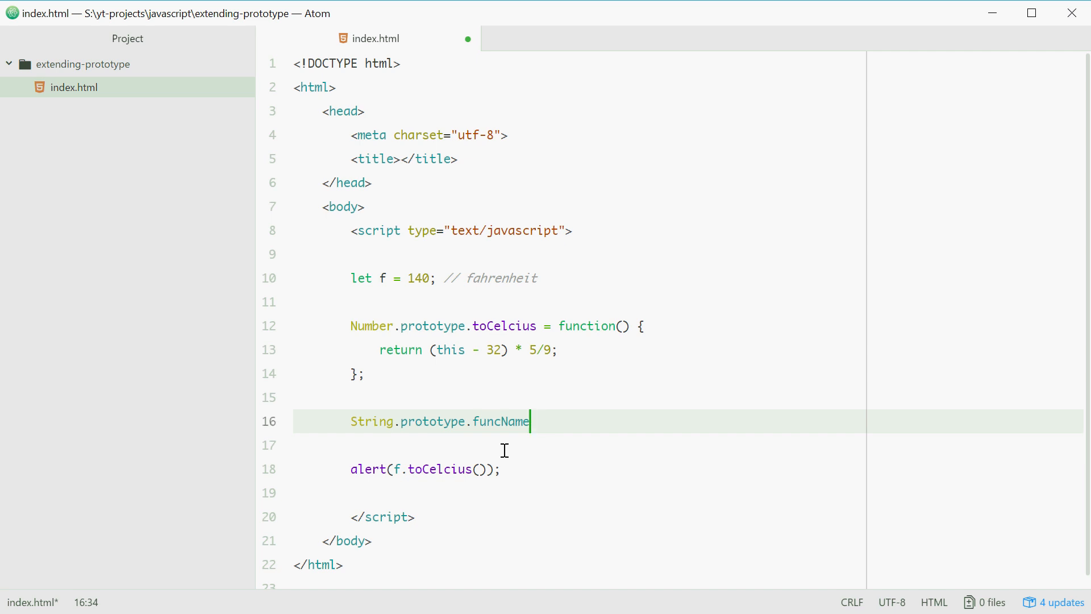